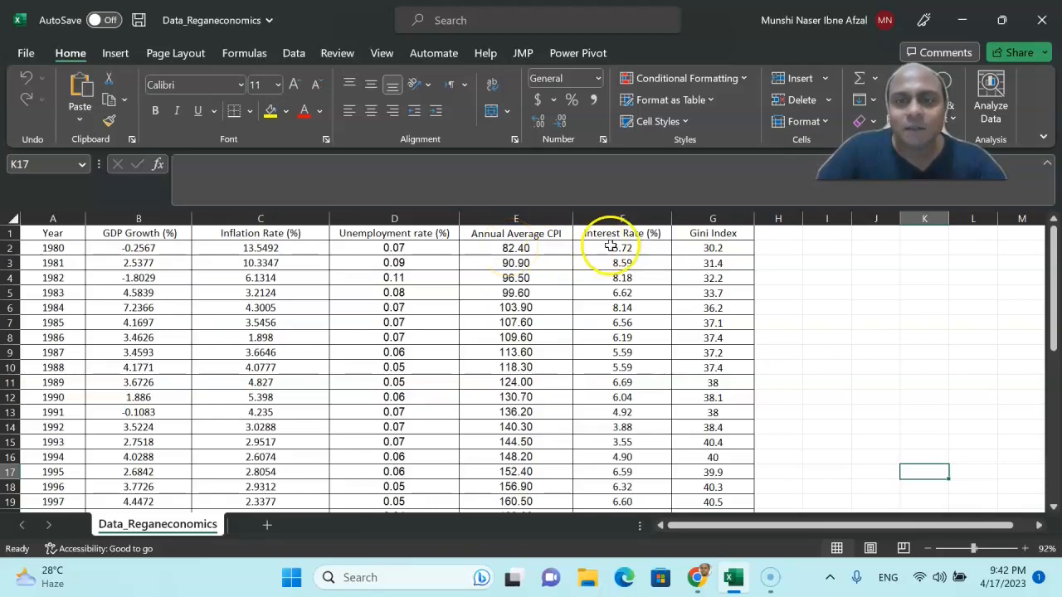
- Copy the whole economic dataset from Year to Gini Index in Excel for pasting into ChatGPT
click(1022, 547)
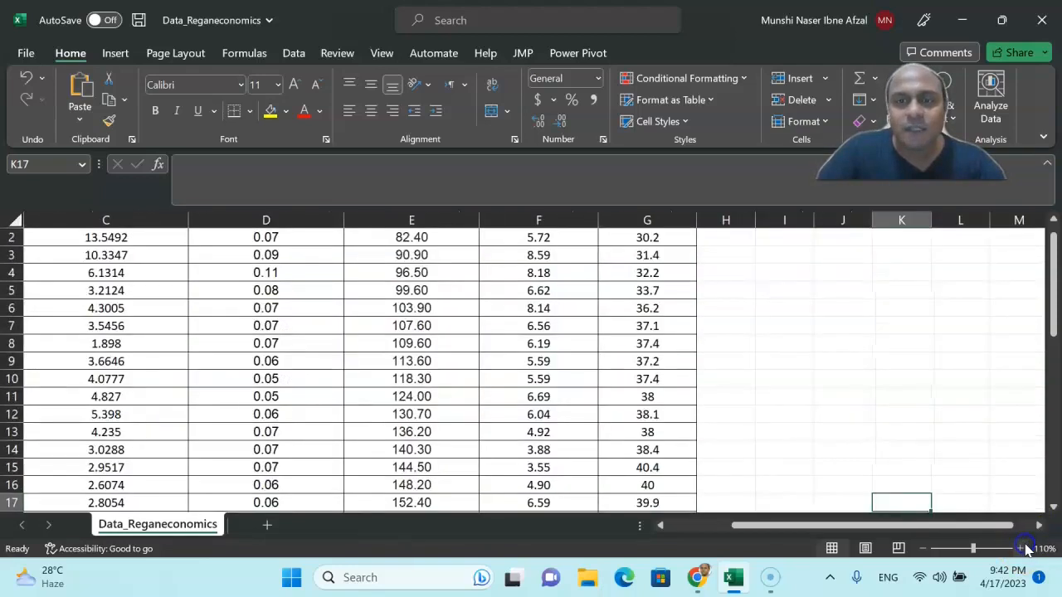
scroll(left, 3)
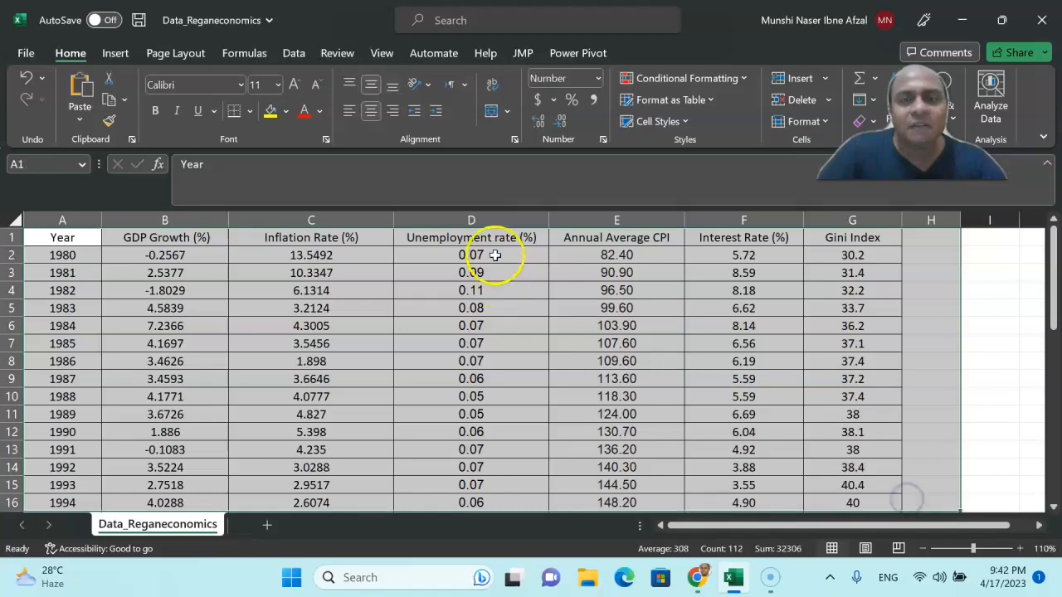
right_click(481, 256)
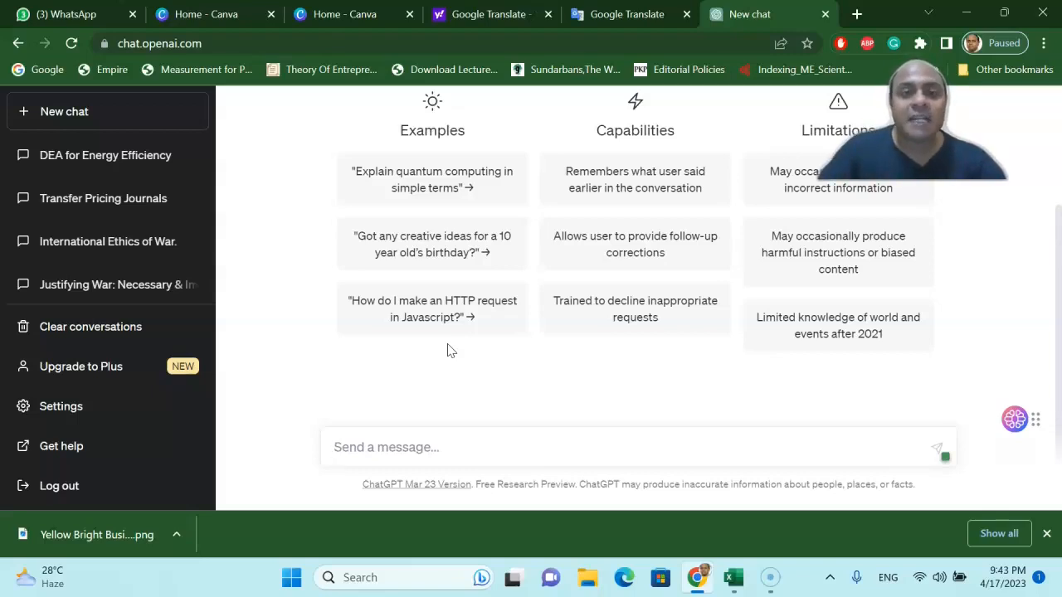
- Ask ChatGPT to explain the pasted economic dataset and its variables
click(390, 448)
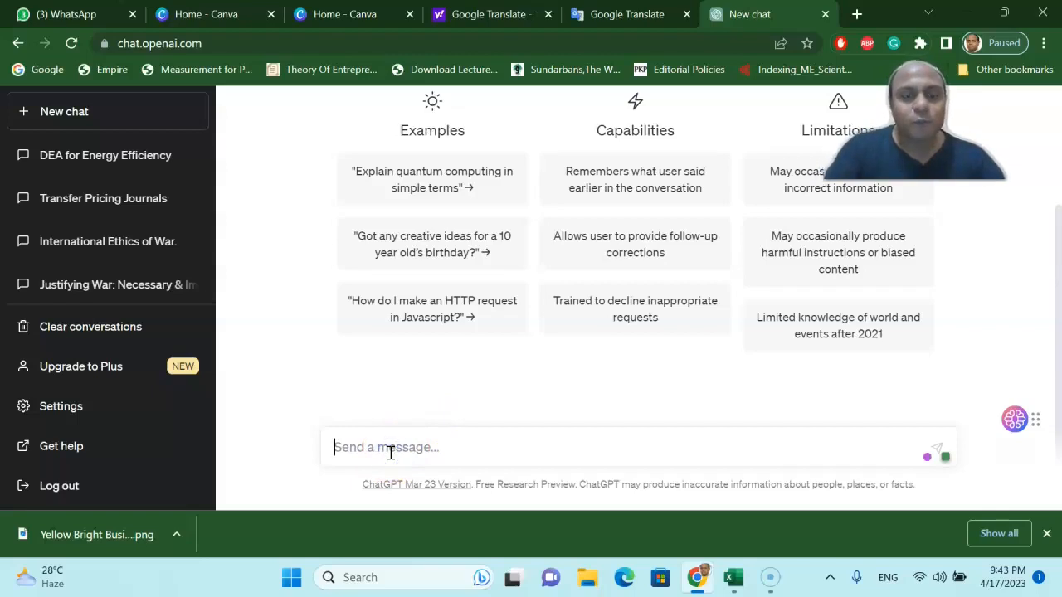
text(can you exp)
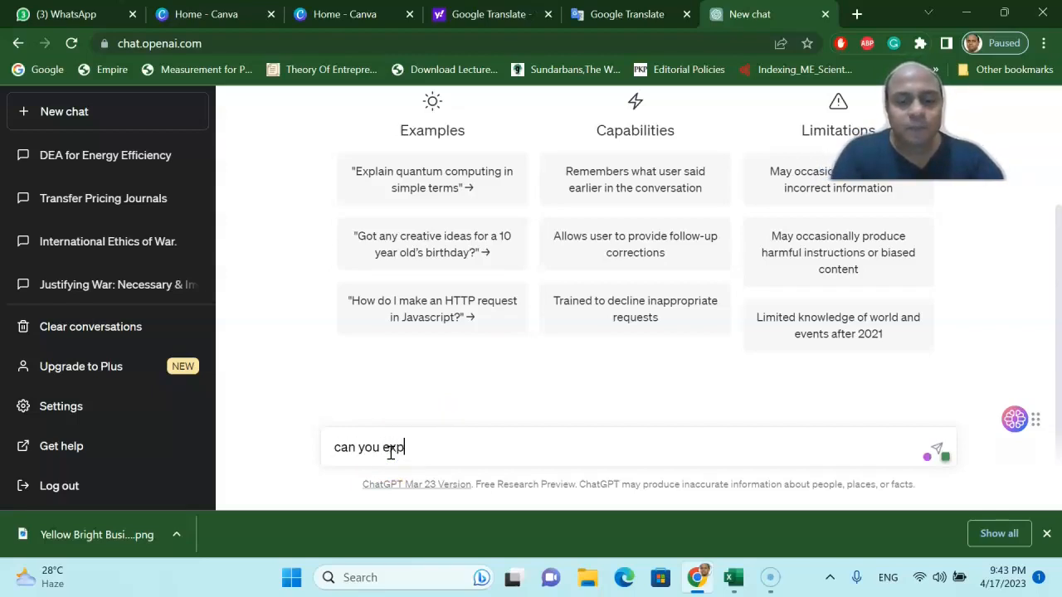
text(lain th)
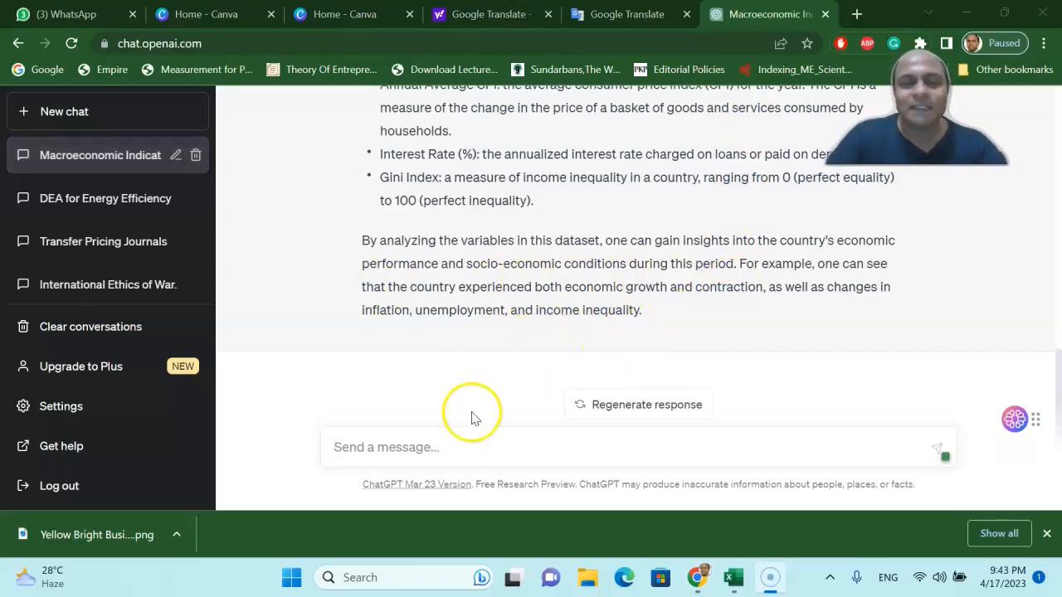
- Send 'can you convert this dataset into a table' to ChatGPT
text(c)
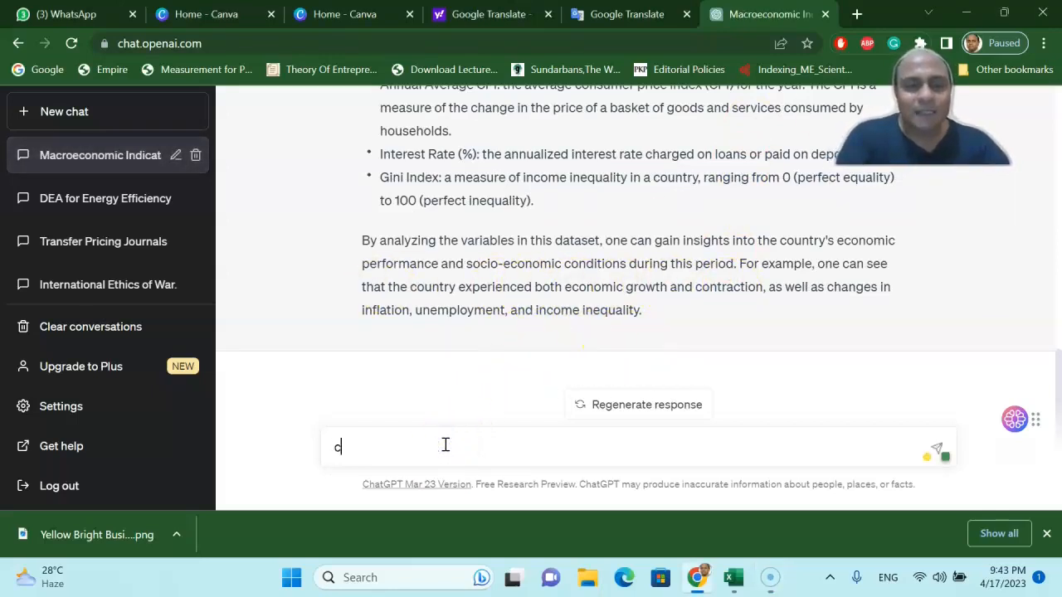
text(an you)
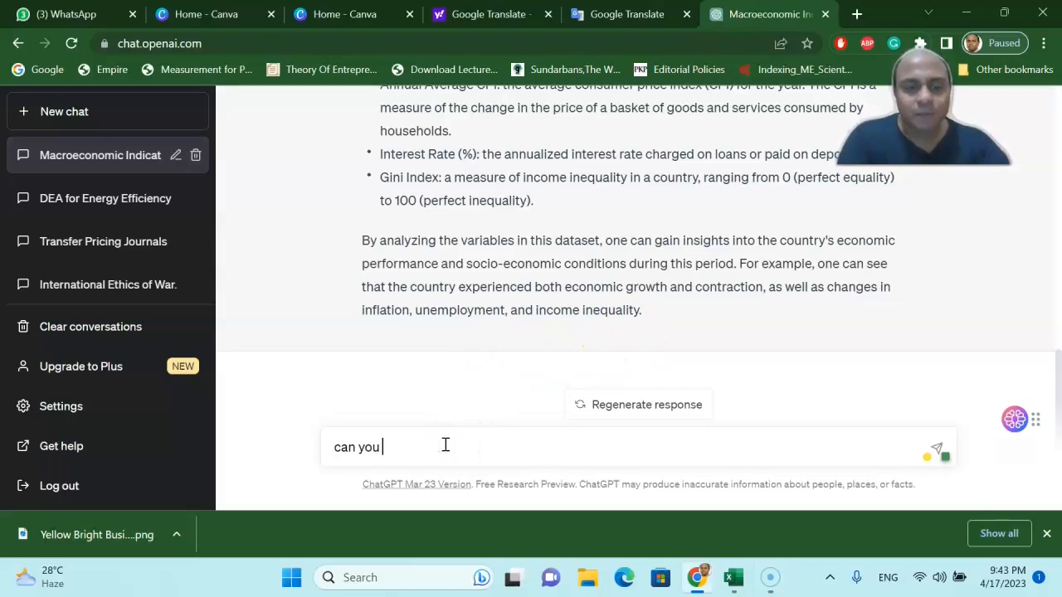
text(convert th)
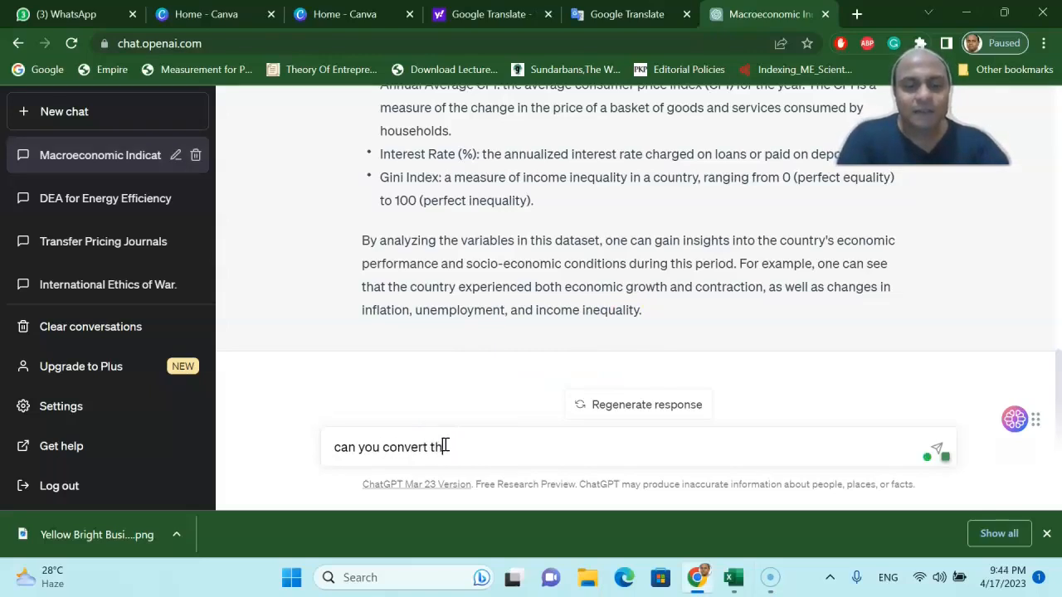
text(is dataset)
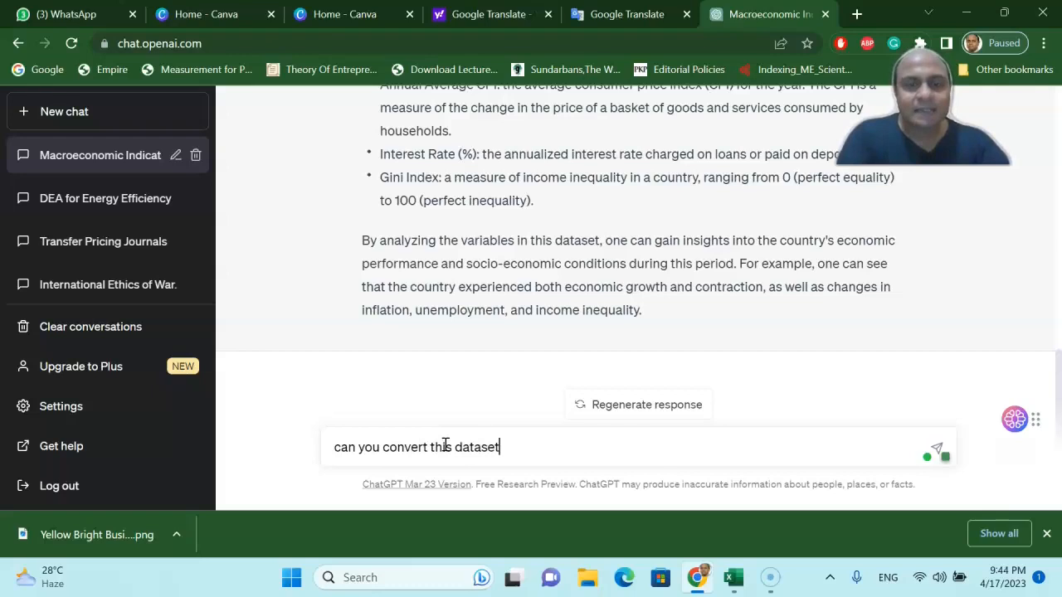
text(into a)
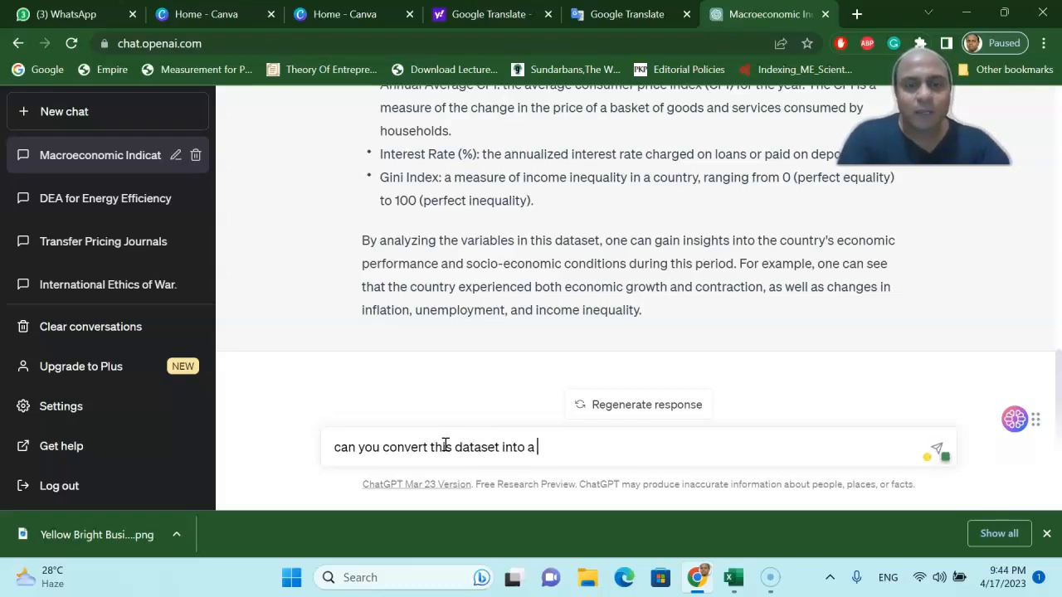
key(Enter)
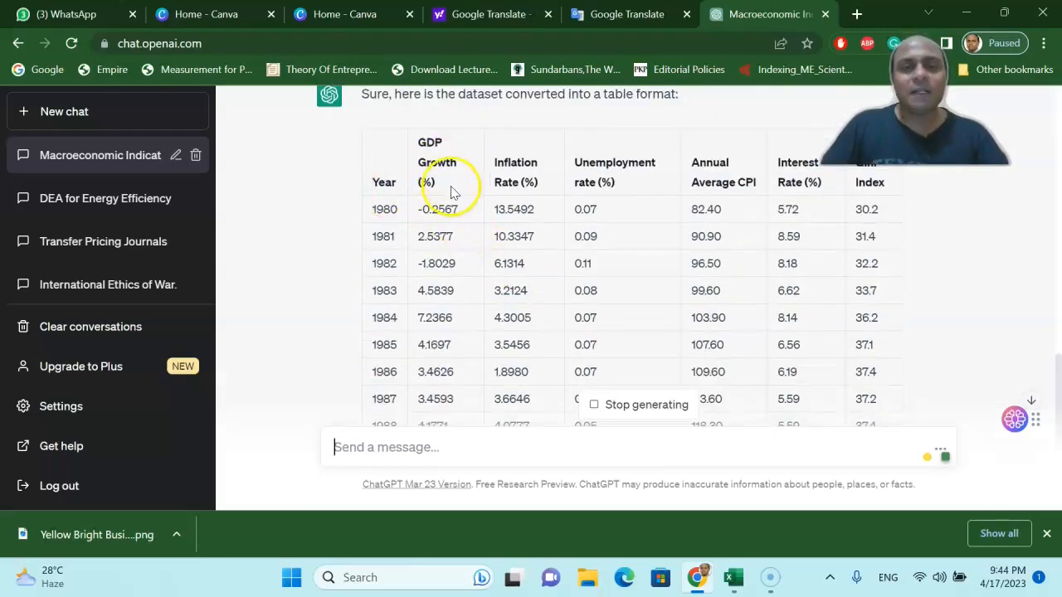
mouse_move(639, 207)
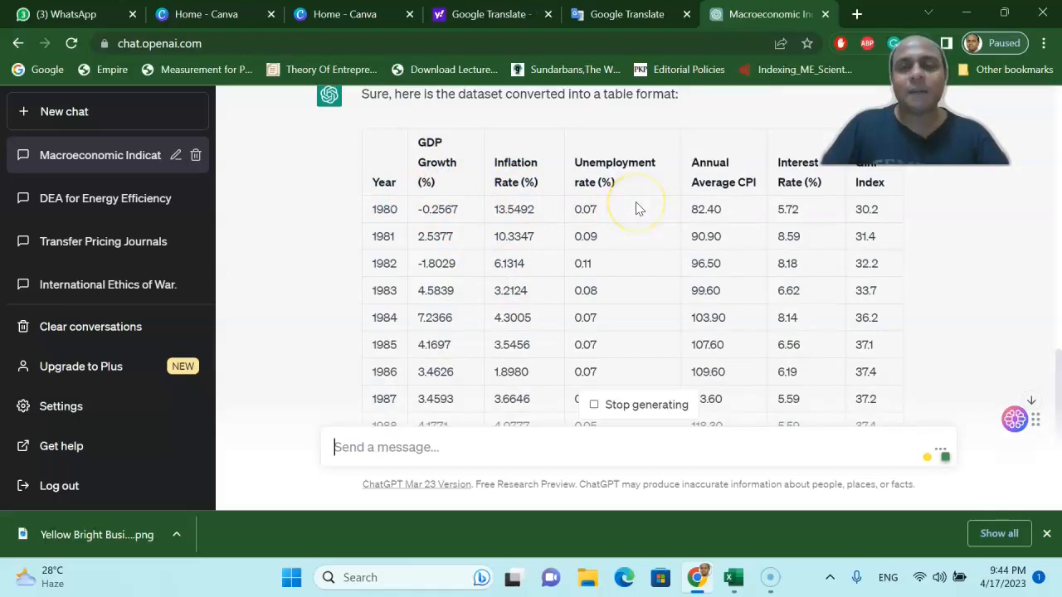
- Review the generated 1980-1994 table and compare it against the Excel sheet's values
scroll(down, 3)
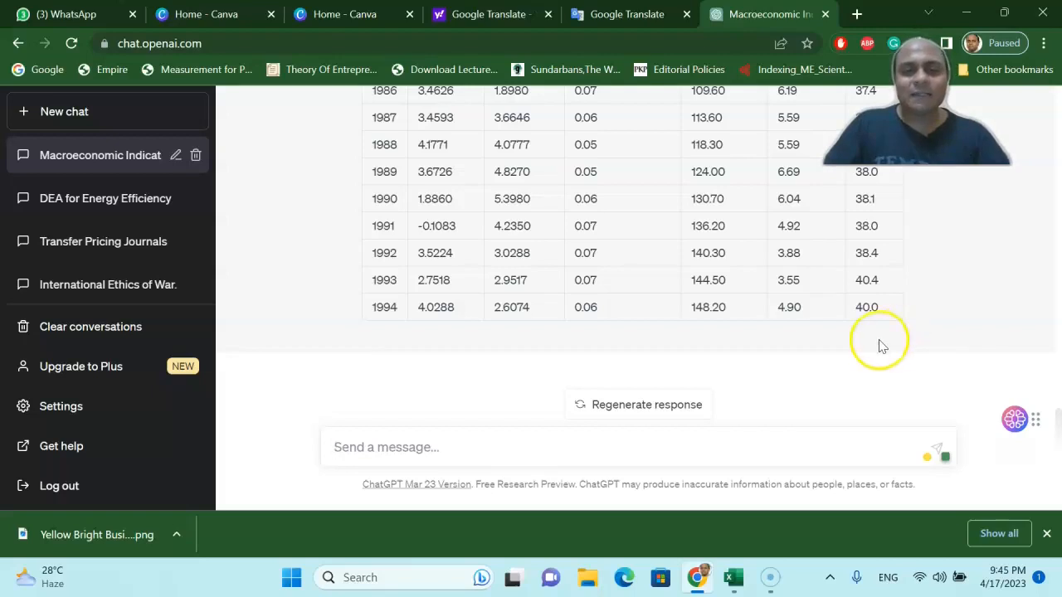
click(732, 577)
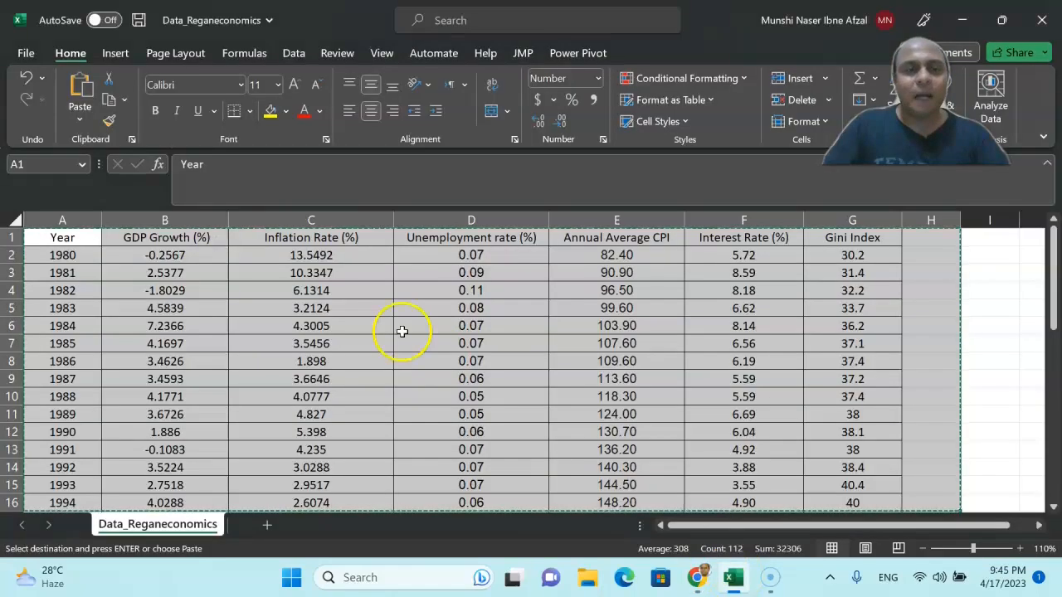
click(697, 578)
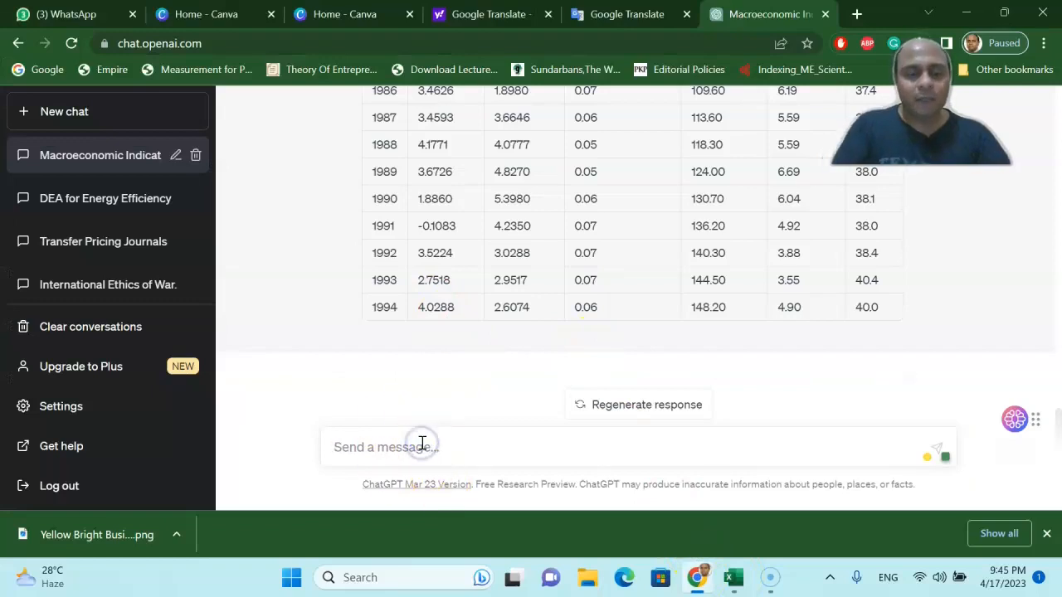
- Send 'can you forecast the inflation rate for 5 years' and review the ARIMA Python code reply
text(can you forecast)
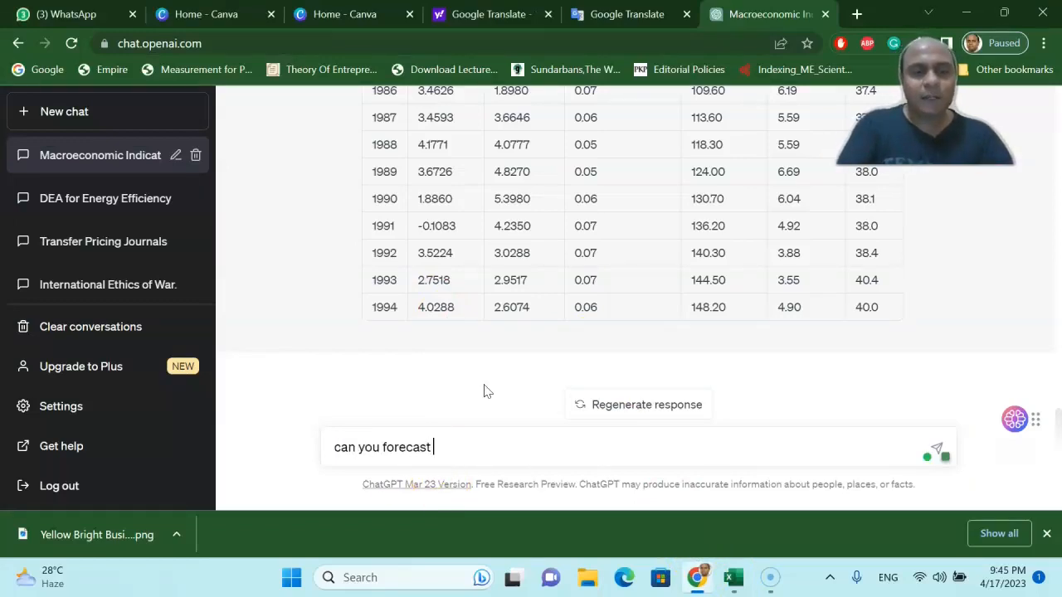
text(the i)
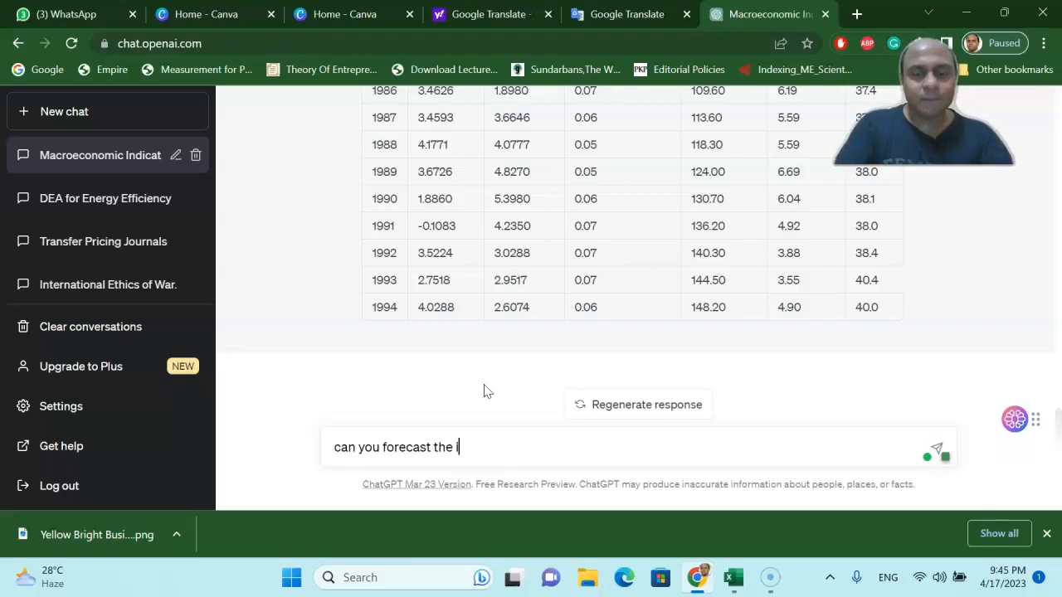
text(inflation)
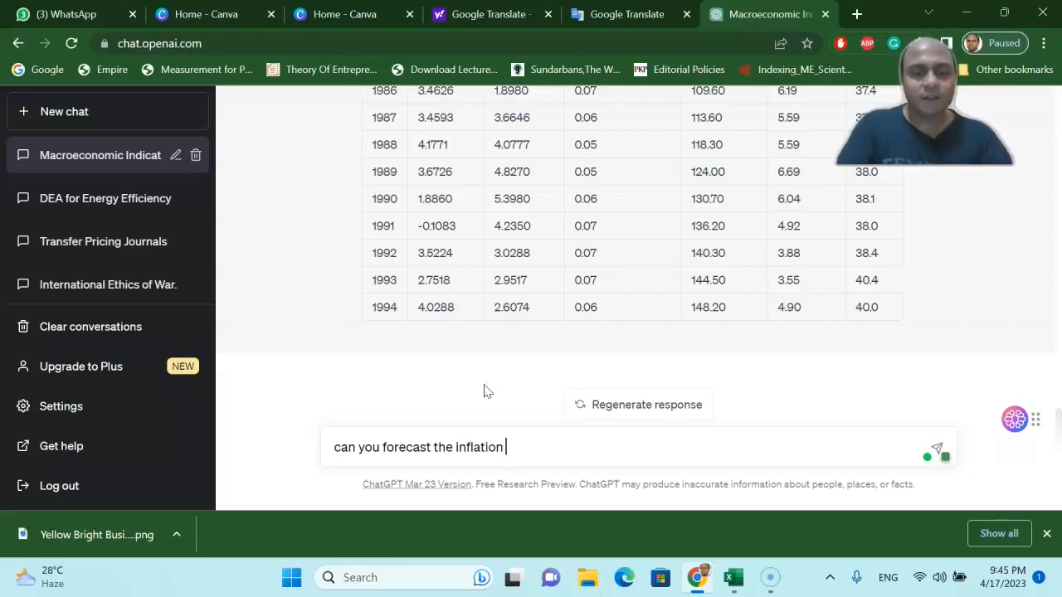
text(rate for)
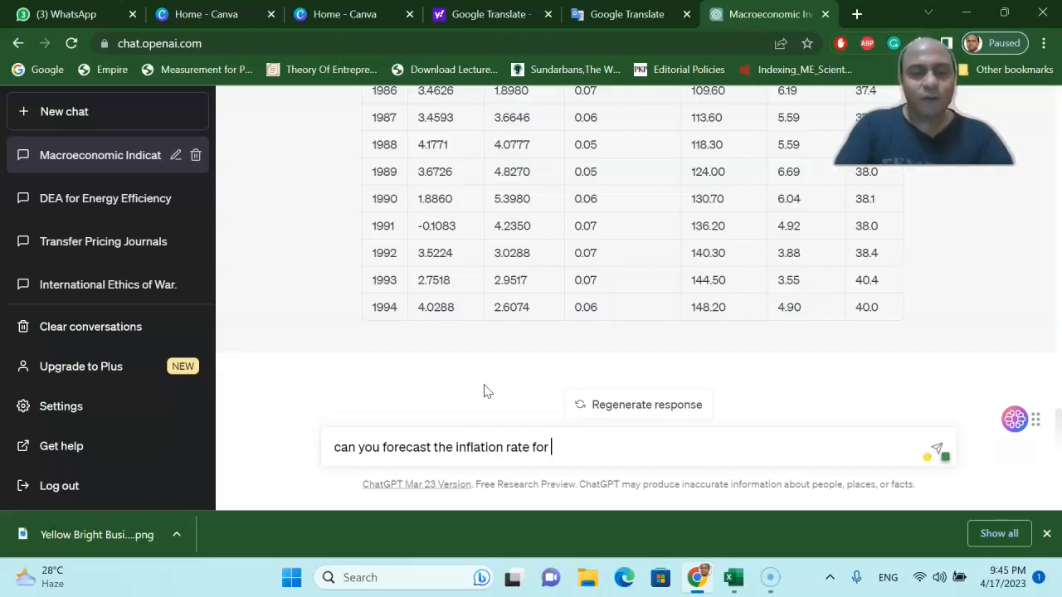
text(5 year)
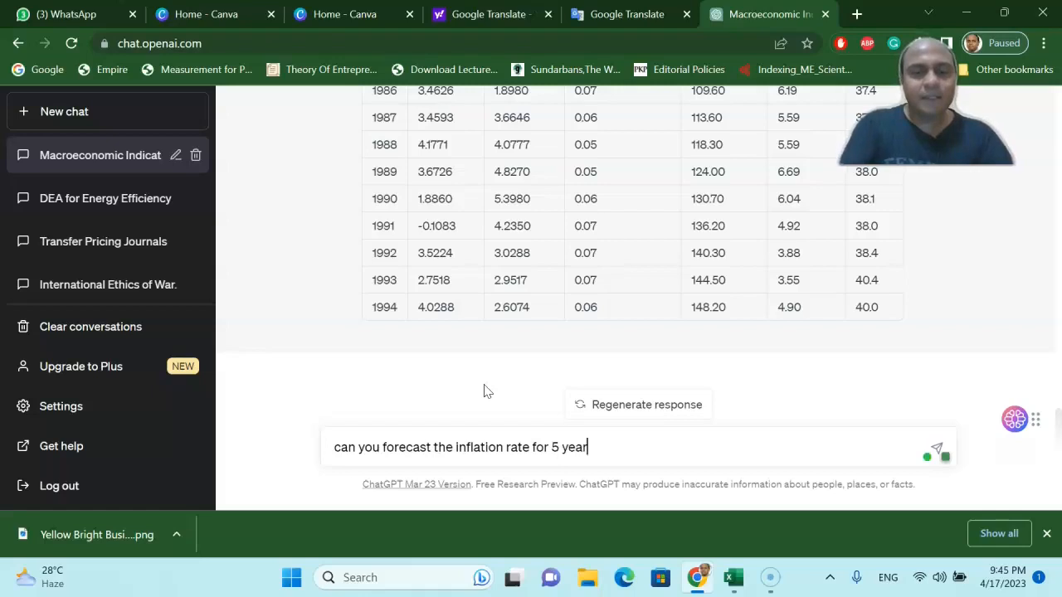
key(Enter)
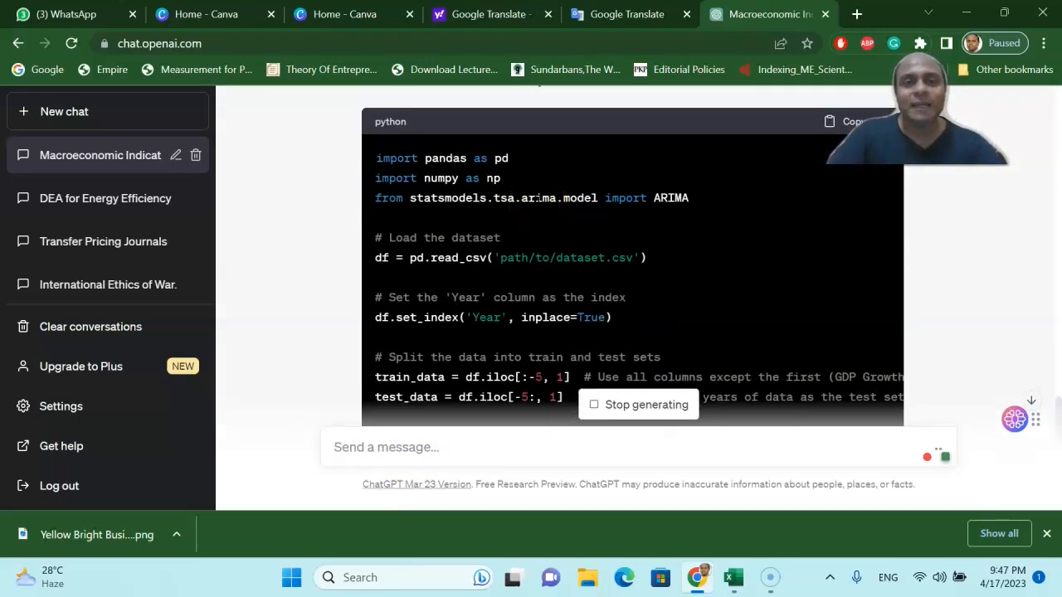
scroll(down, 3)
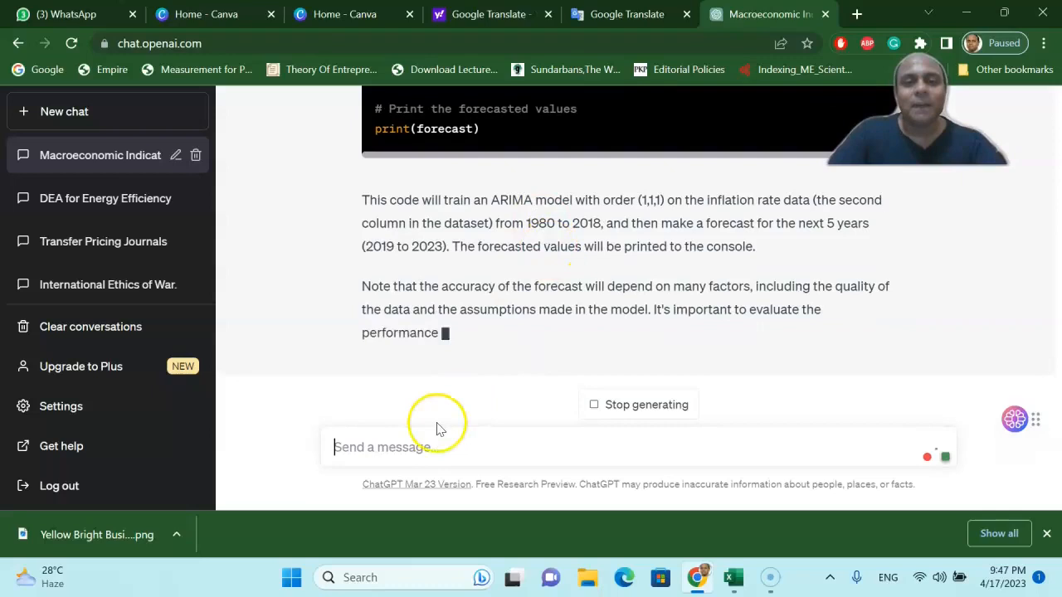
- Ask ChatGPT to explain the descriptive statistics of the above dataset
text(can you explai)
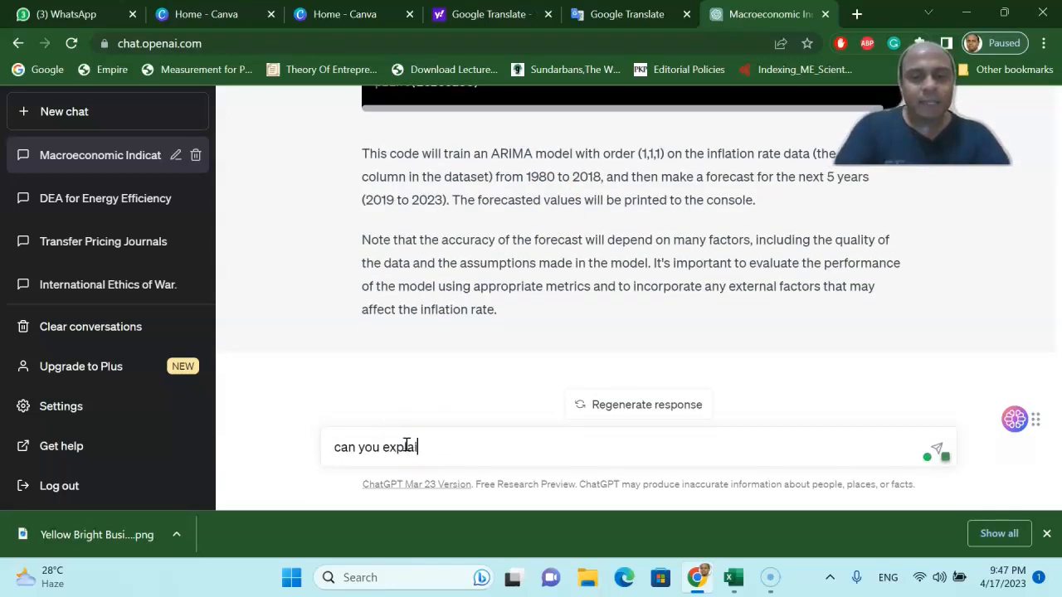
text(n)
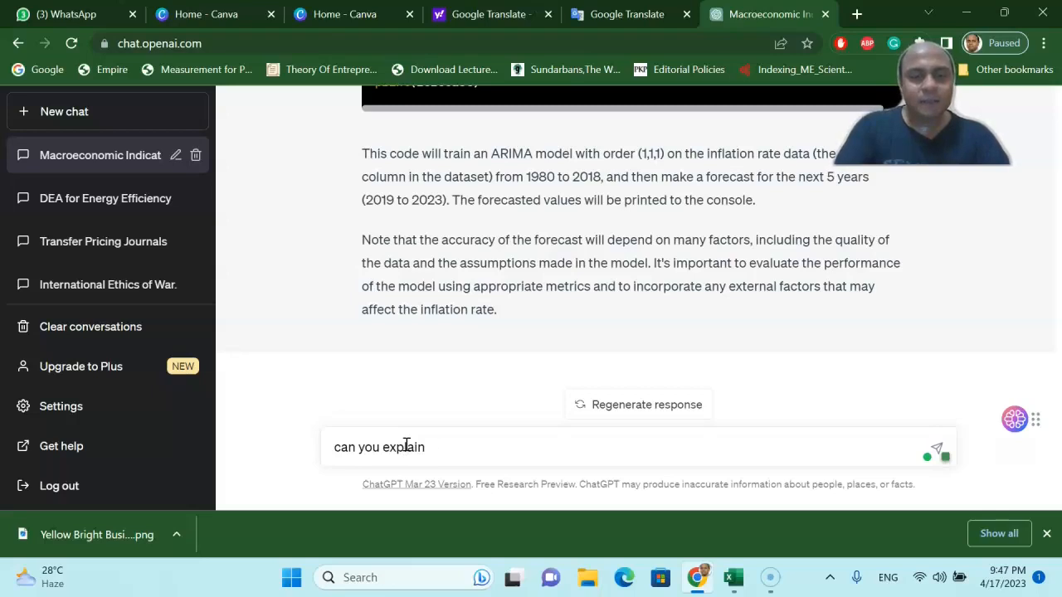
text(the descriptive statistics of the ab)
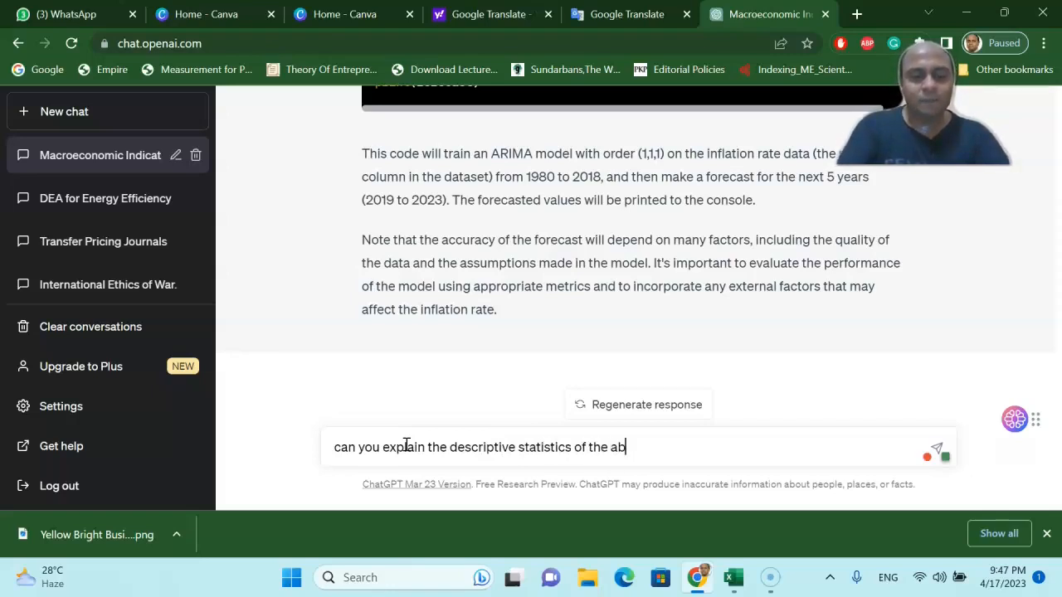
text(ove dataset)
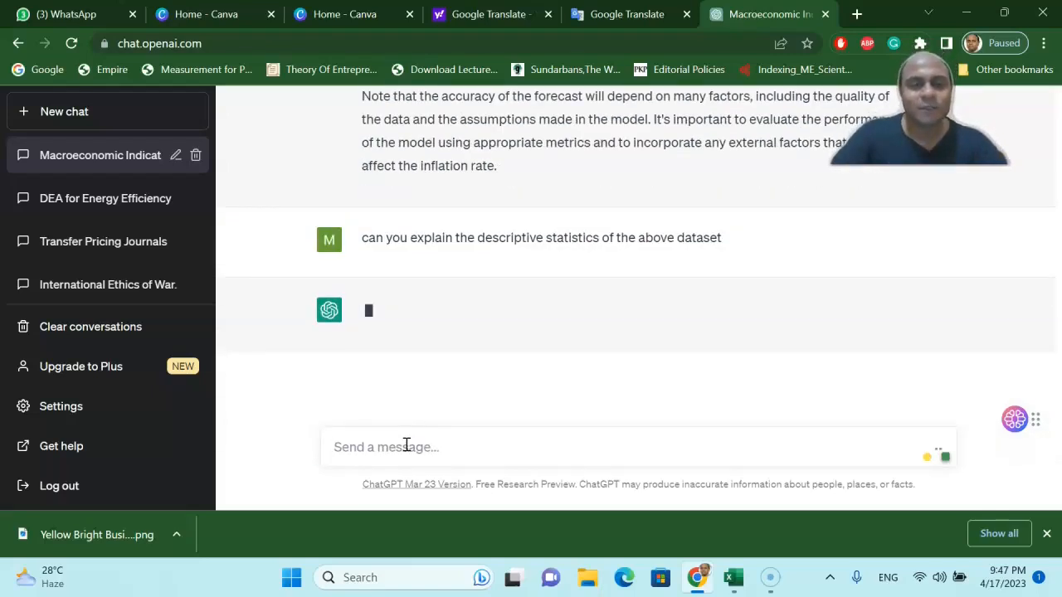
mouse_move(450, 397)
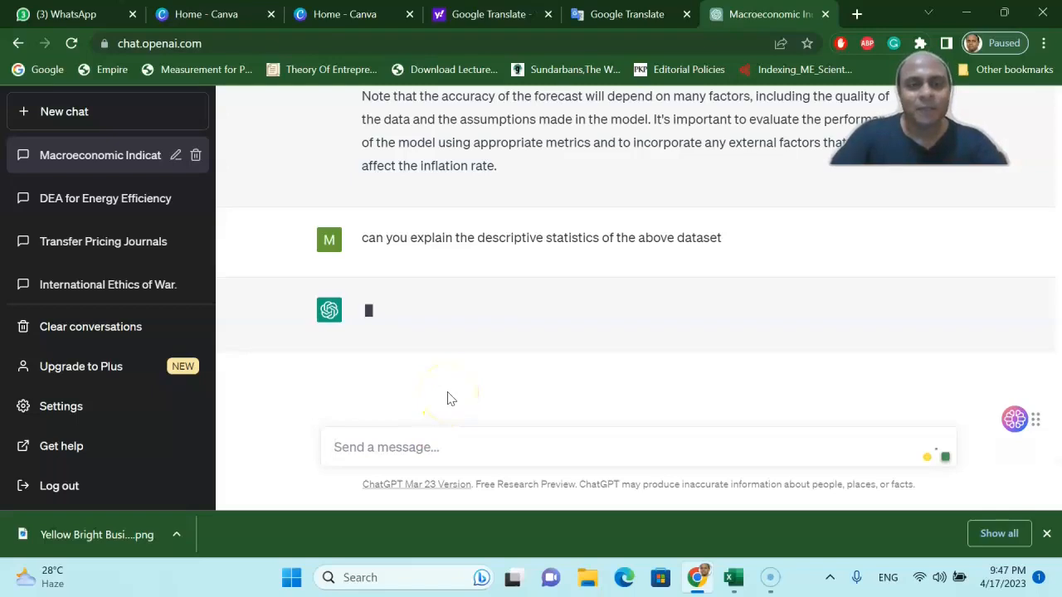